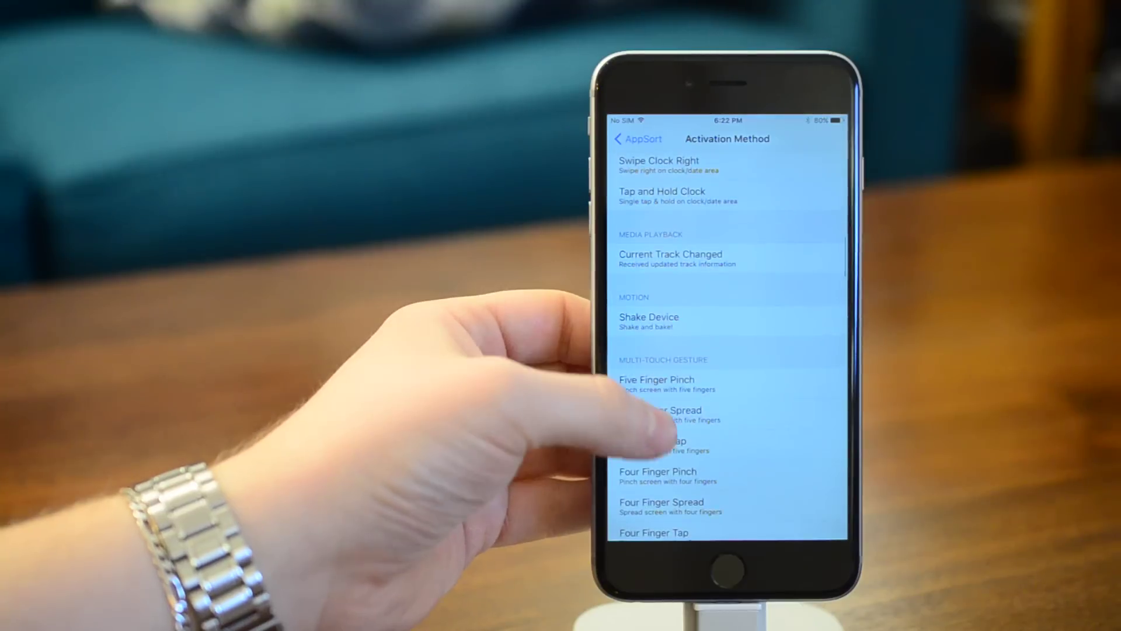
# Trigger the Sort Apps By alert over the home screen, then choose Cancel to keep the icon order.
pyautogui.scroll(-3)
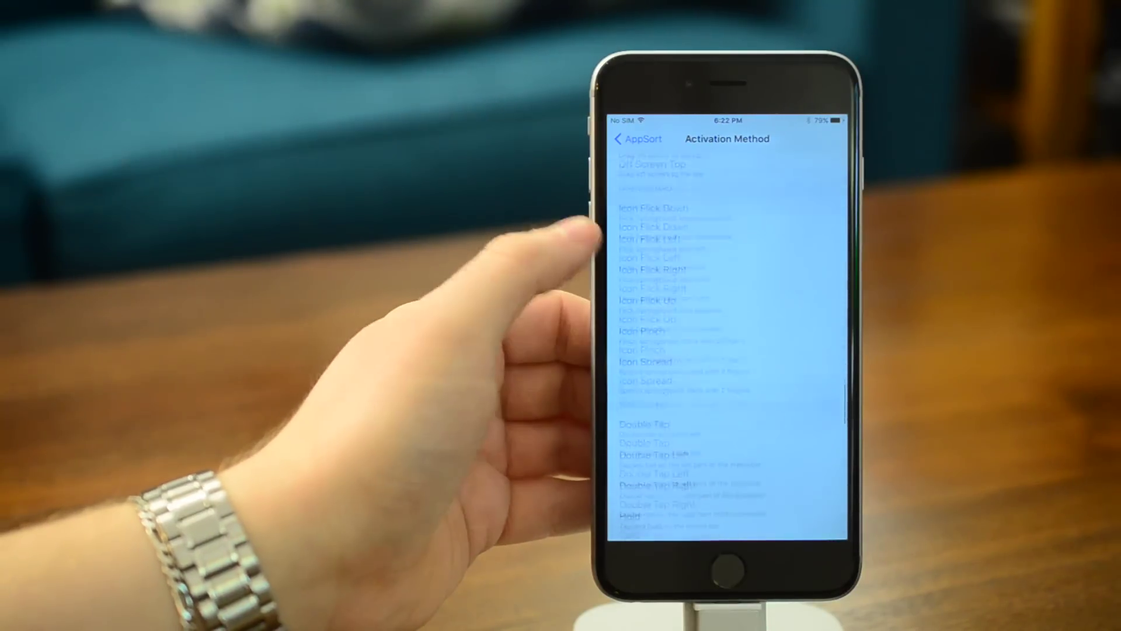
pyautogui.scroll(-3)
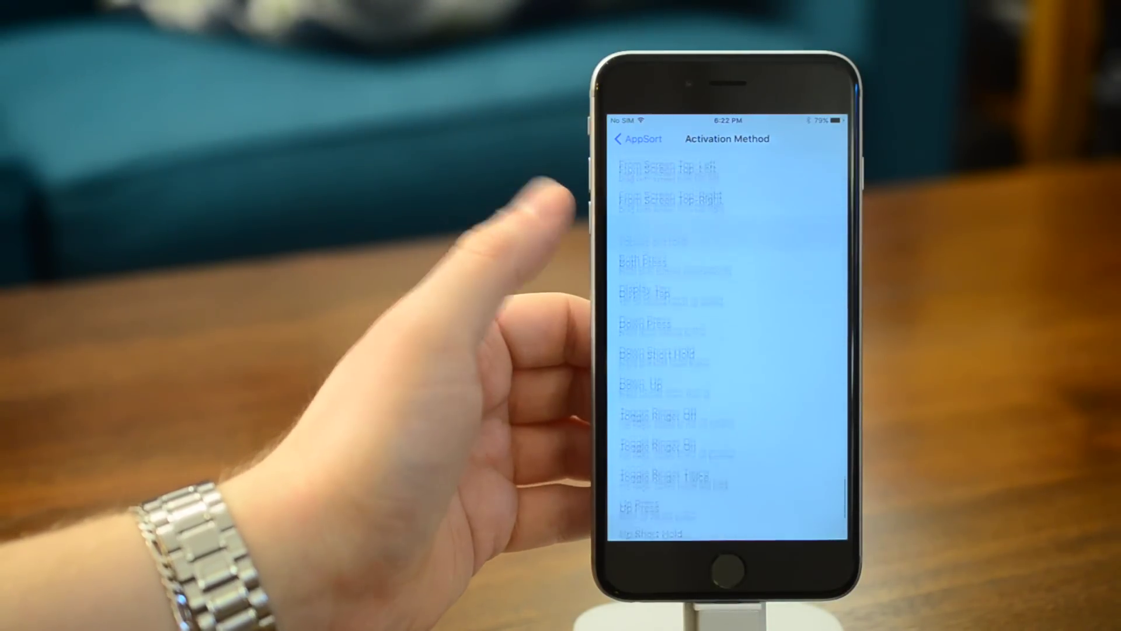
pyautogui.scroll(-3)
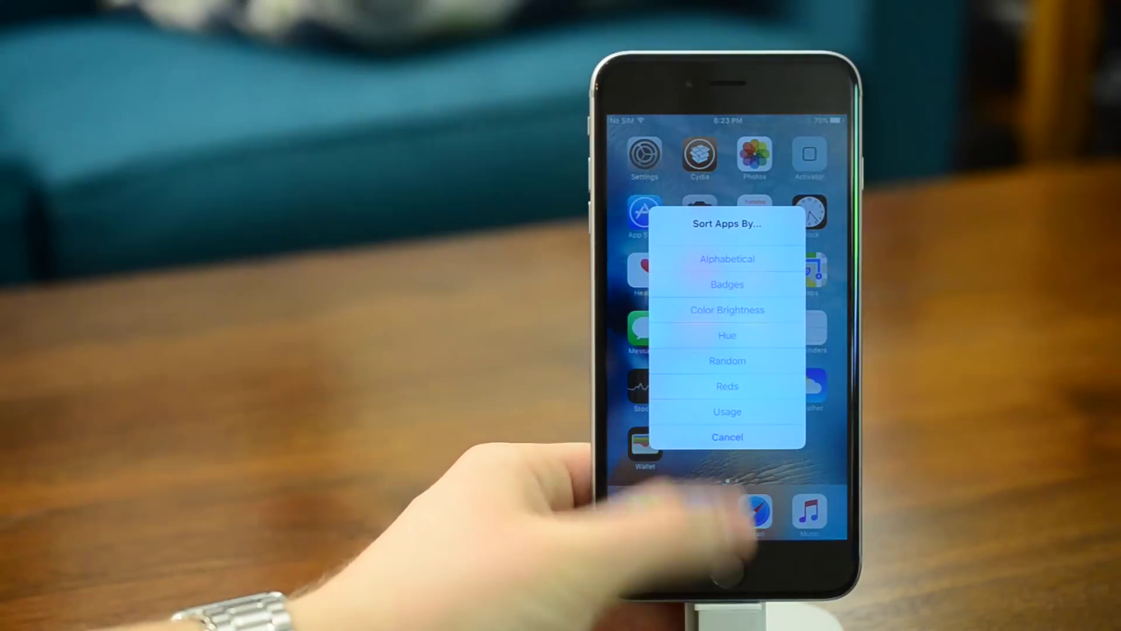
pyautogui.click(727, 436)
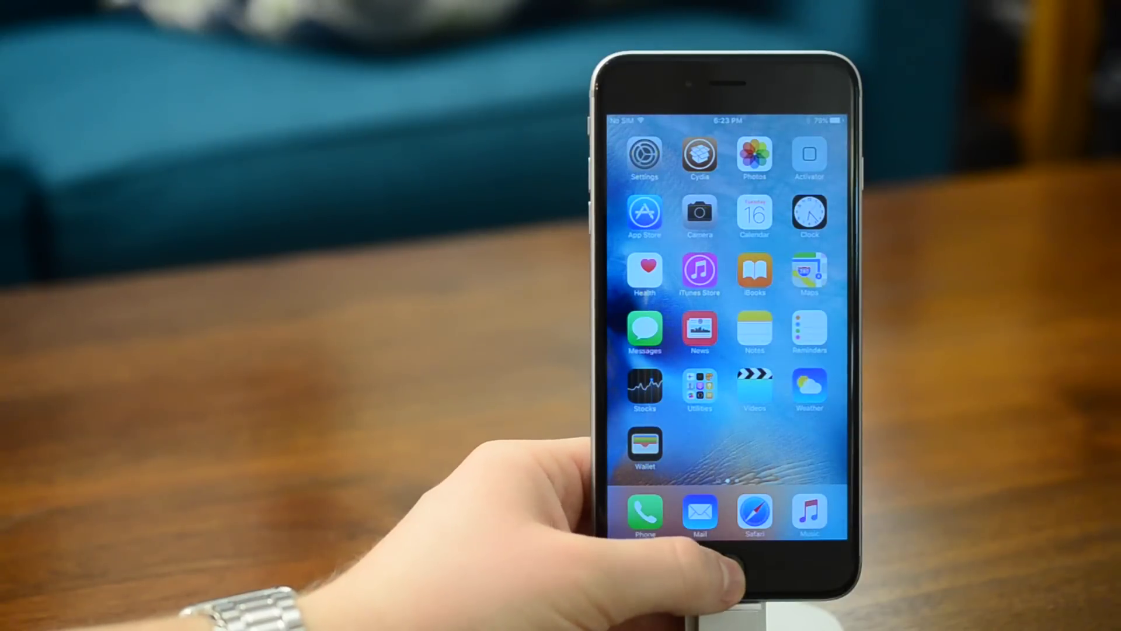